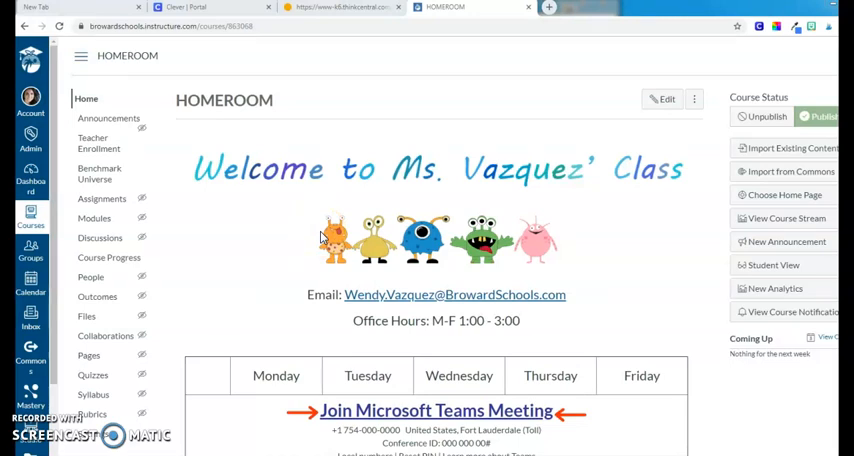
mouse_move(100, 218)
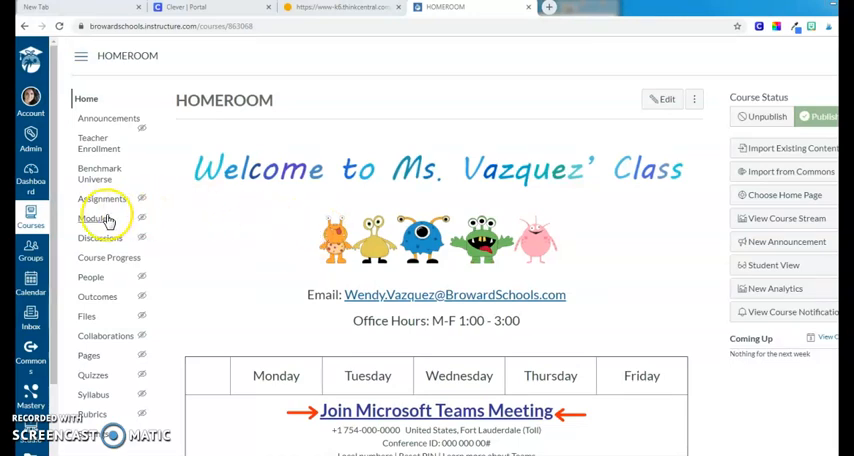
- Open Modules in the HOMEROOM course to show the Homeroom Vazquez module
left_click(93, 218)
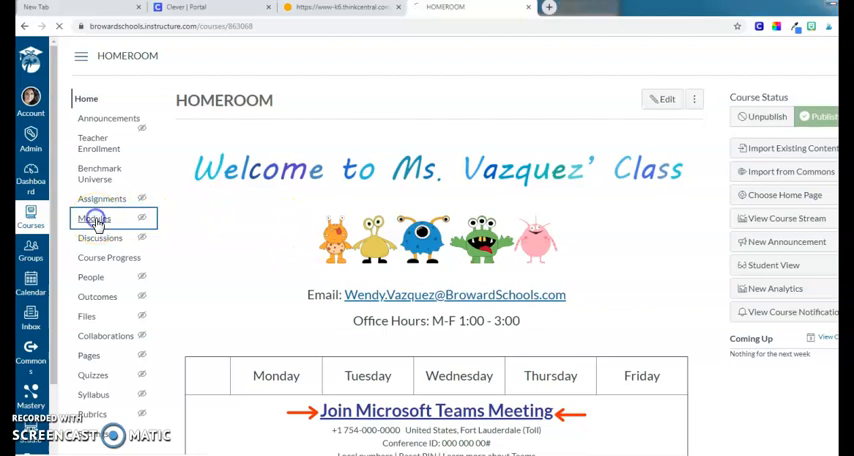
left_click(93, 218)
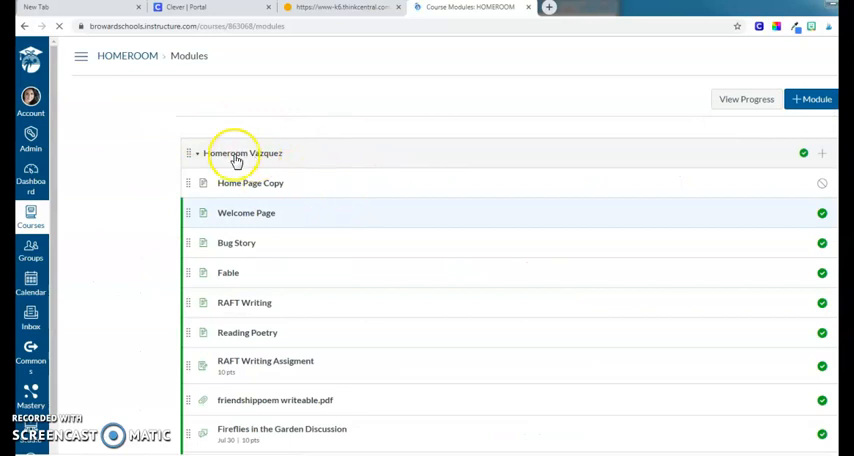
left_click(80, 56)
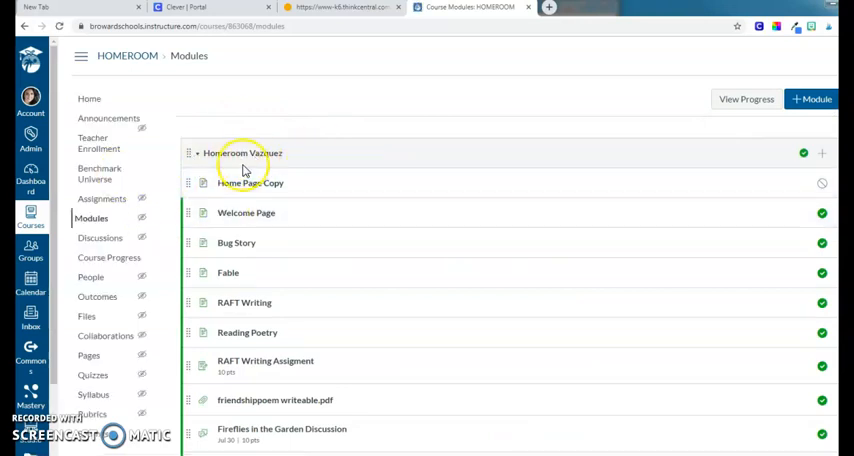
mouse_move(348, 127)
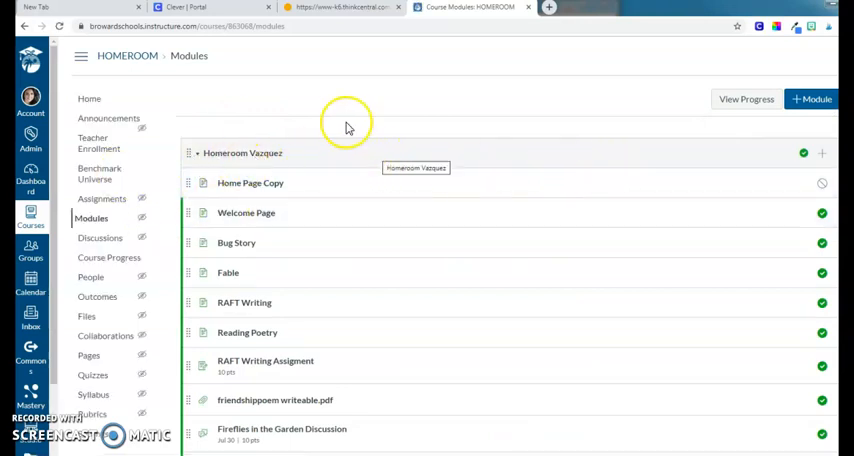
- In ThinkCentral, open the grade 4 Journeys Teacher Gateway resource catalogue
left_click(340, 8)
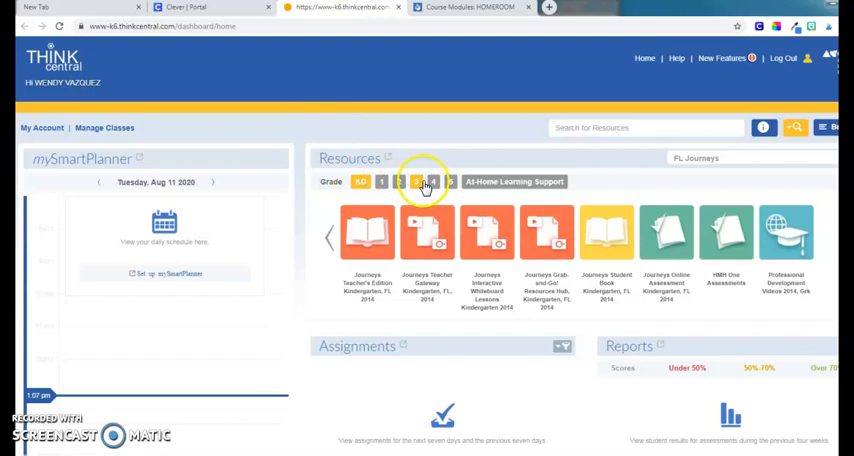
left_click(416, 181)
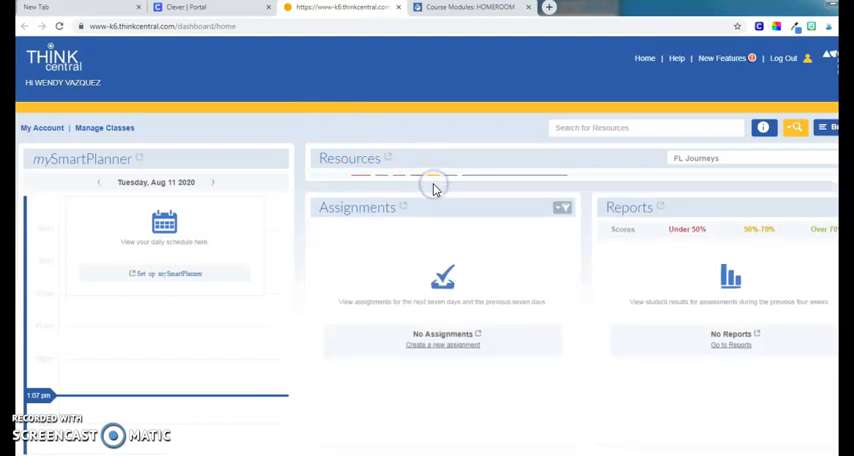
left_click(434, 182)
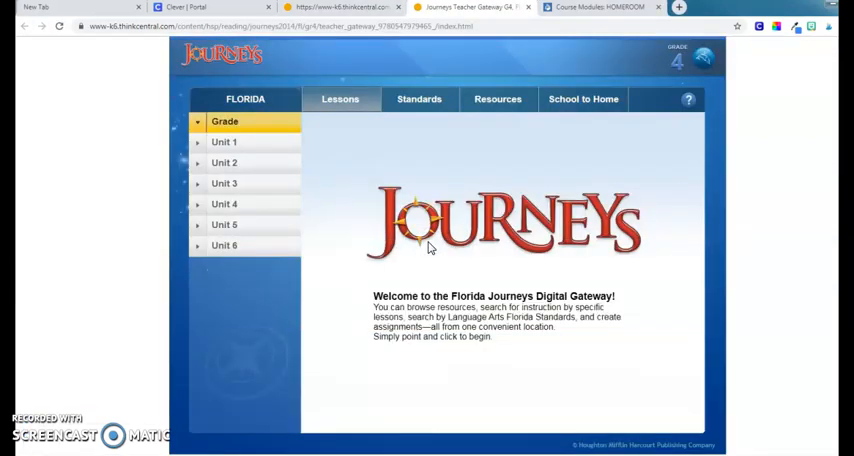
left_click(497, 99)
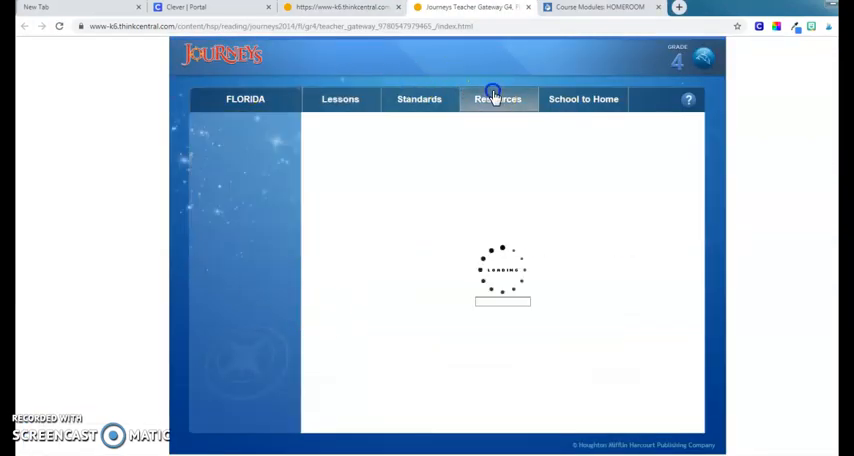
- Filter resources to Readers and launch Journeys Leveled and Vocabulary Readers
left_click(497, 98)
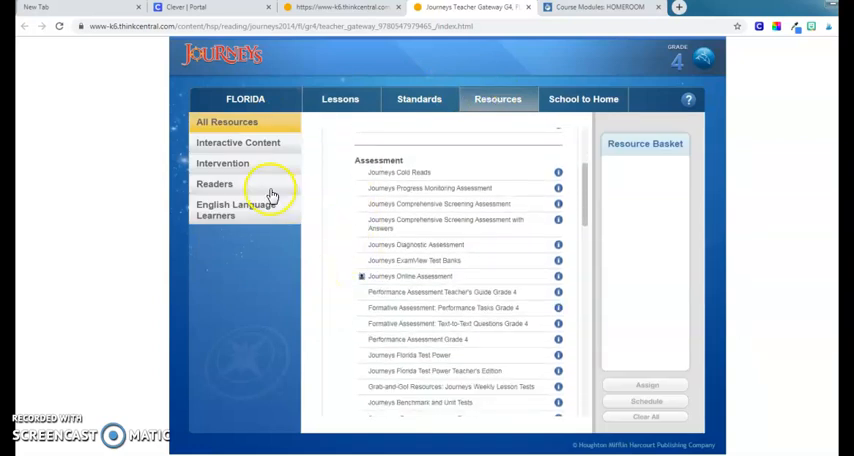
left_click(214, 184)
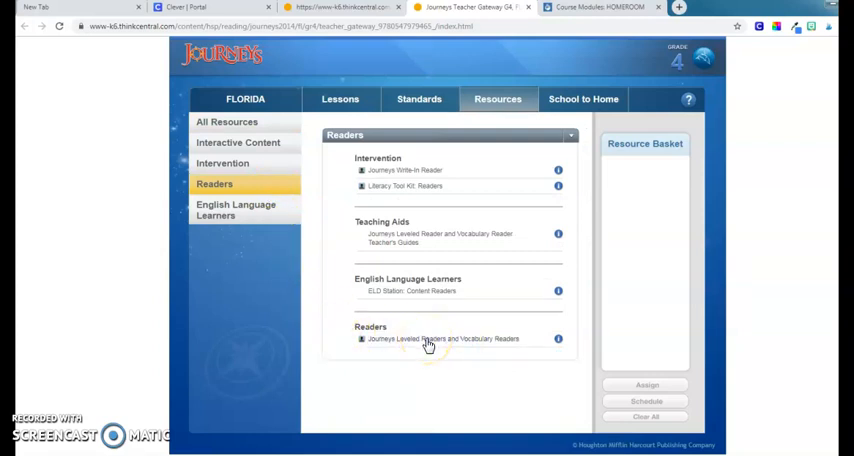
left_click(442, 338)
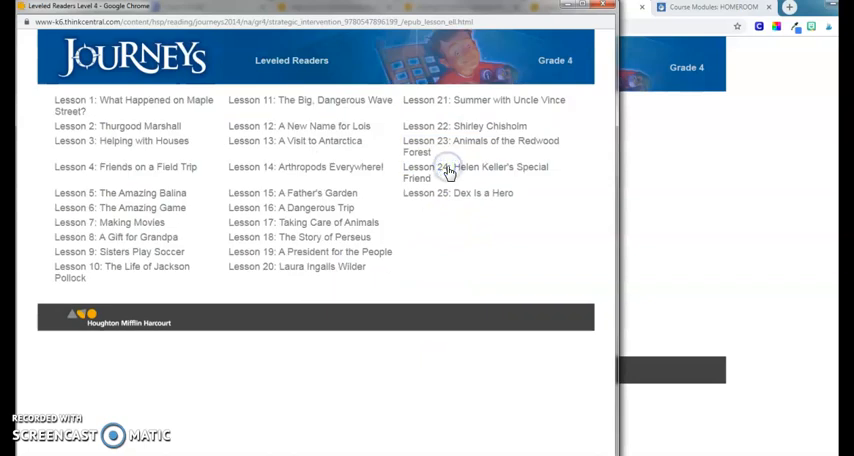
mouse_move(470, 172)
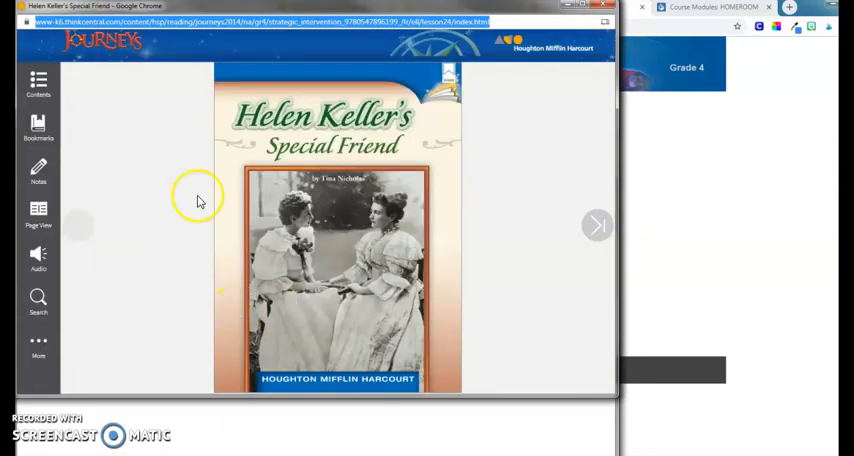
mouse_move(228, 360)
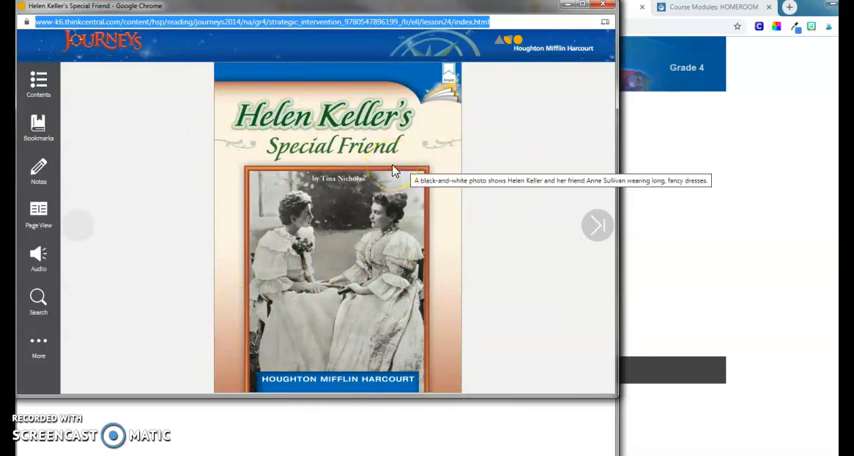
mouse_move(387, 37)
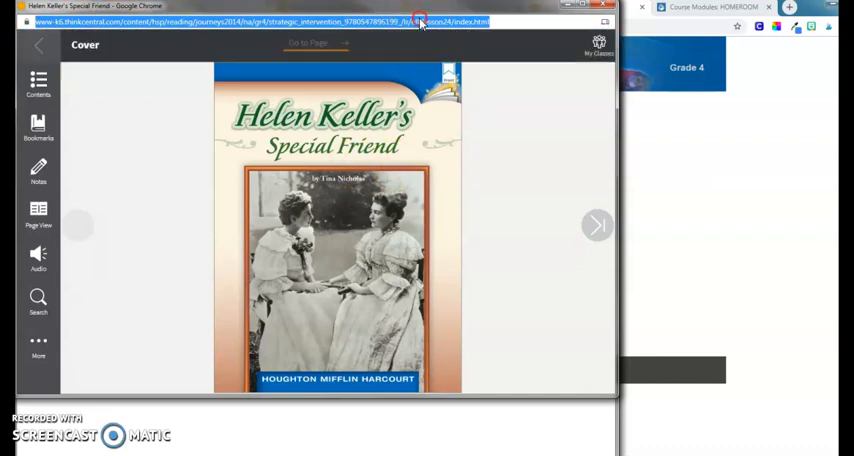
- Copy the web address of the Lesson 24 reader, Helen Keller's Special Friend
right_click(419, 21)
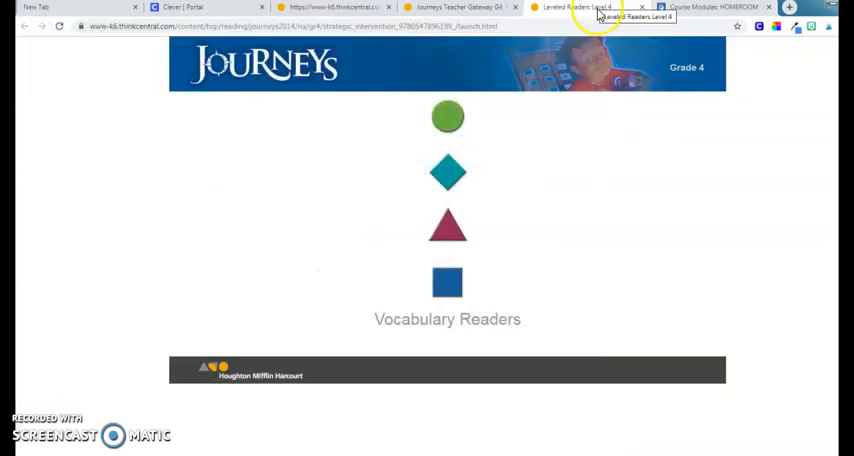
- Switch back to the Canvas HOMEROOM Modules tab
left_click(710, 7)
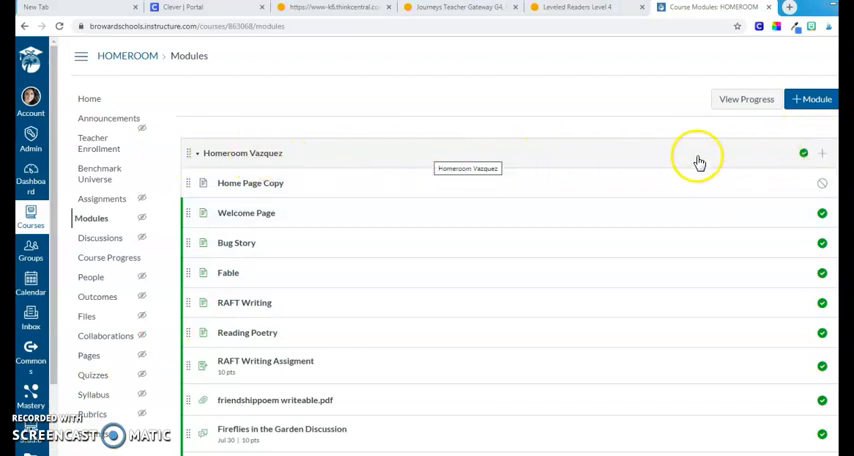
mouse_move(825, 158)
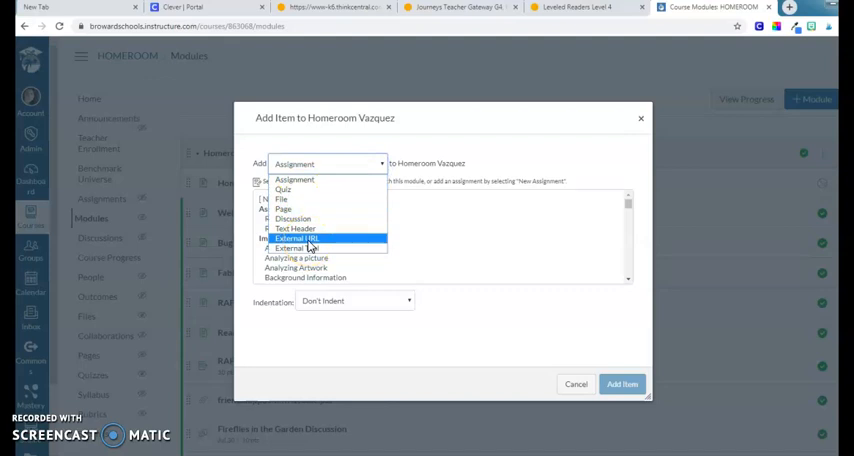
- Add External URL item 'Helen Book' with Load in a new tab ticked
left_click(297, 239)
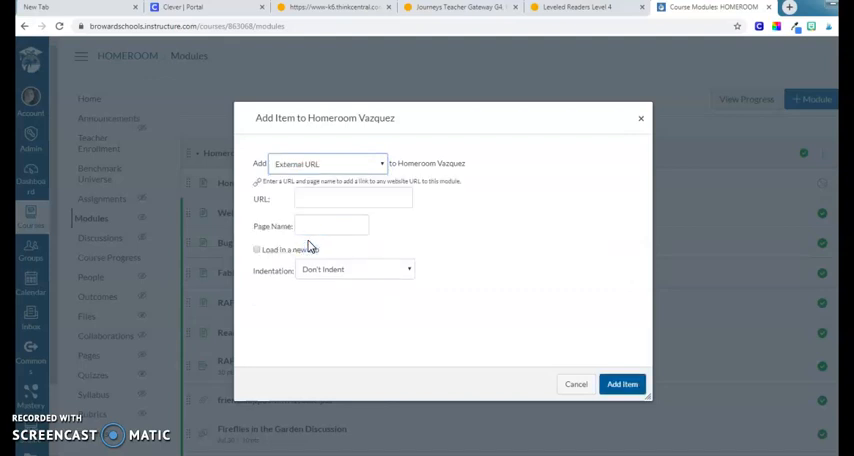
left_click(352, 199)
type("H")
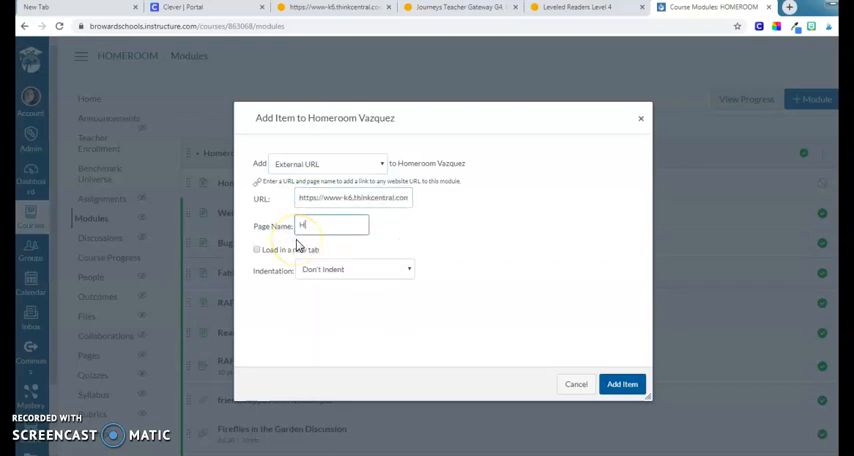
type("elen")
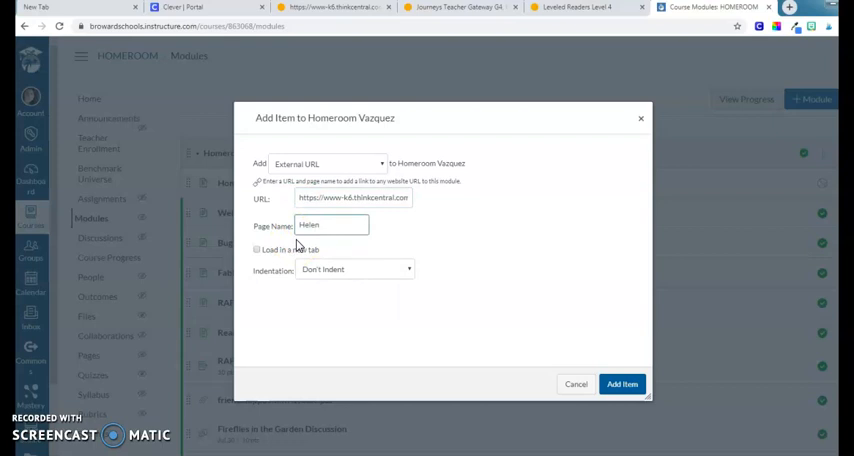
type("Book")
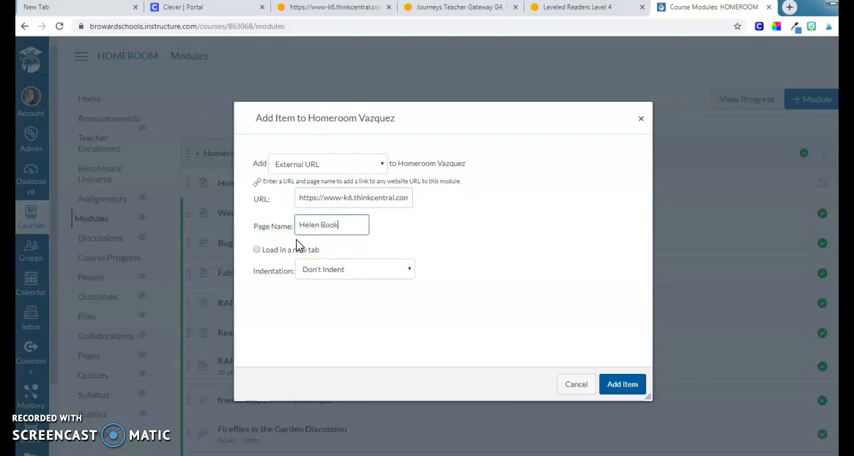
mouse_move(315, 249)
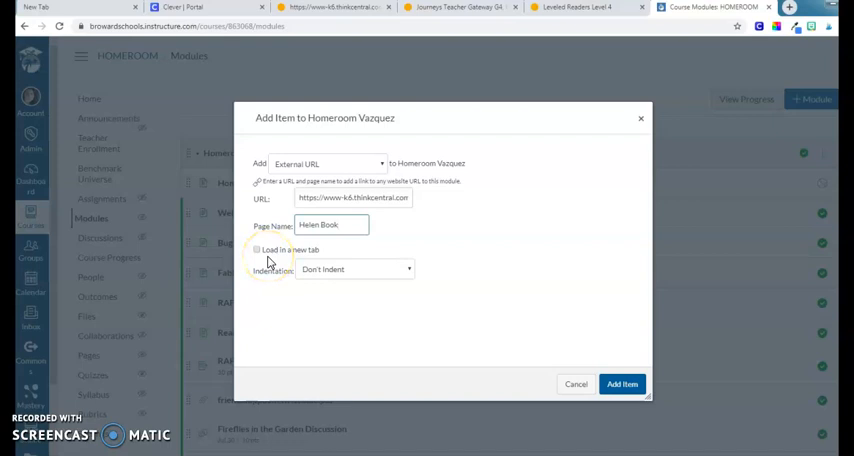
left_click(257, 250)
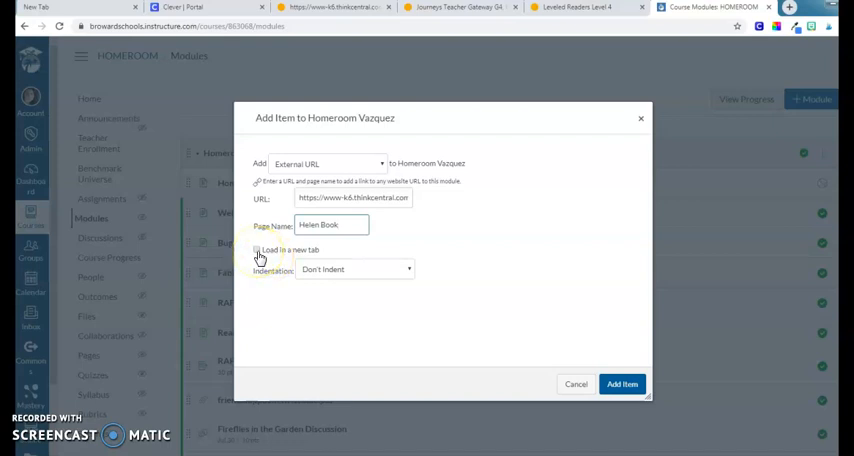
left_click(258, 250)
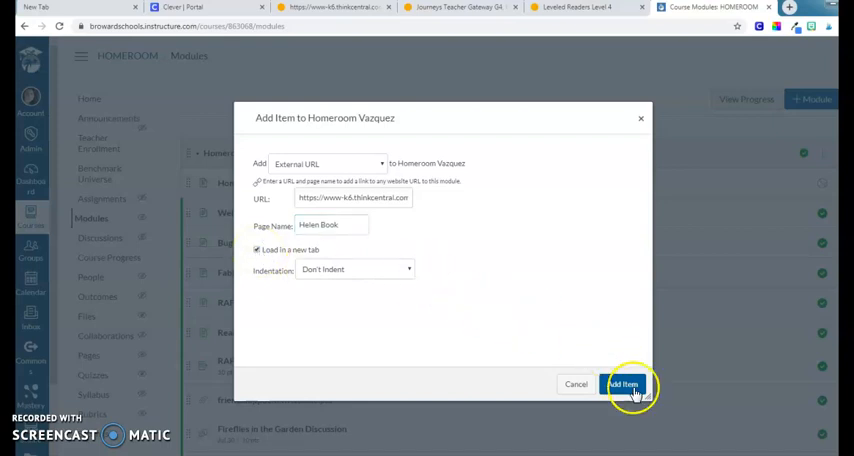
left_click(623, 384)
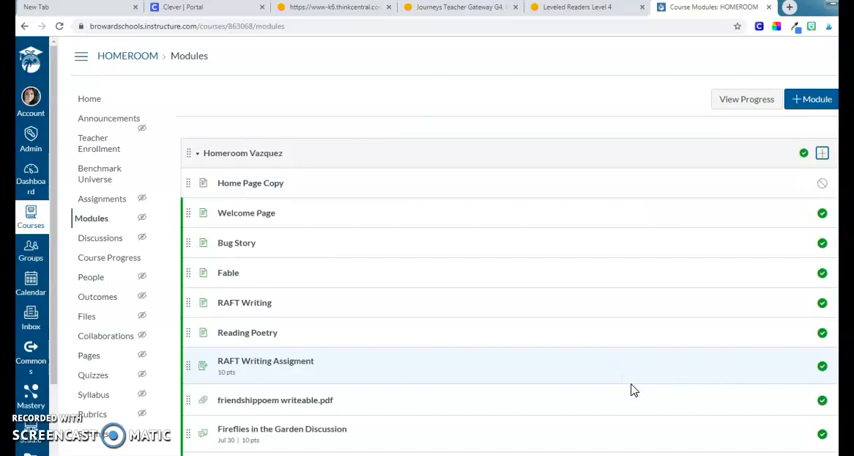
- Publish the Helen Book link and open the item
scroll("down", 3)
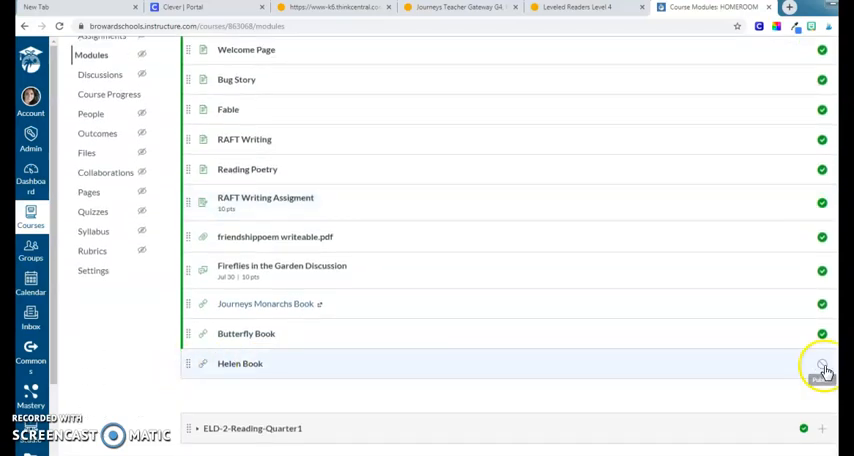
left_click(821, 363)
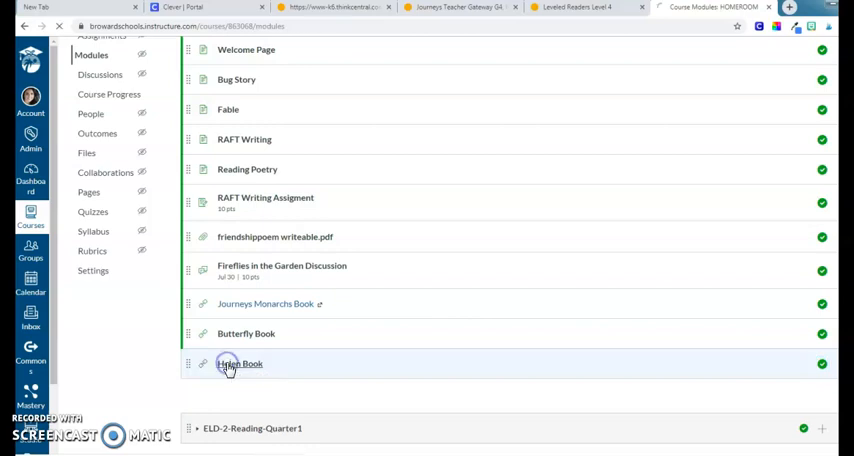
left_click(239, 363)
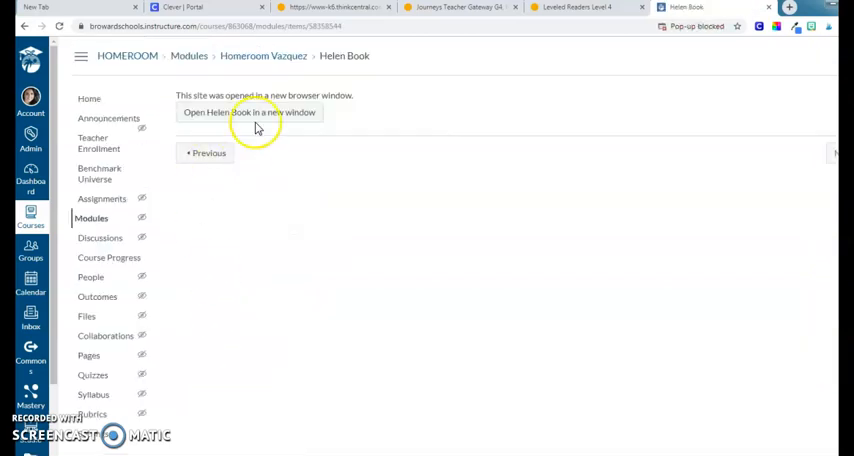
- Launch Helen Book in a new window, then return to Modules
left_click(249, 112)
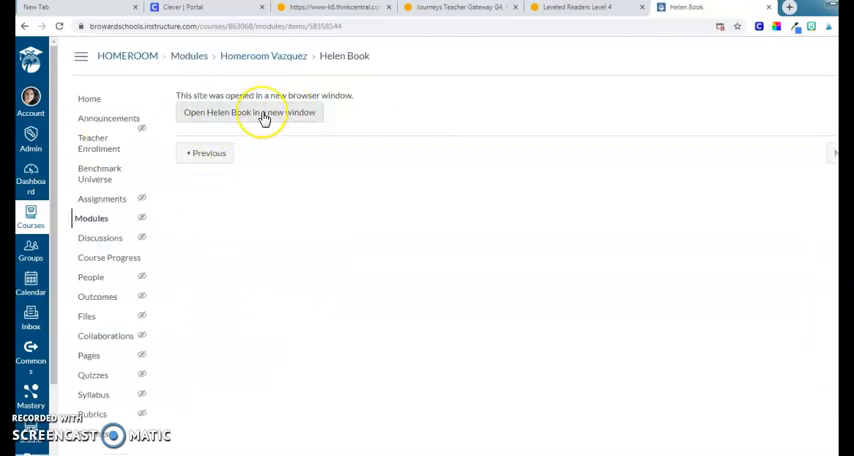
left_click(250, 112)
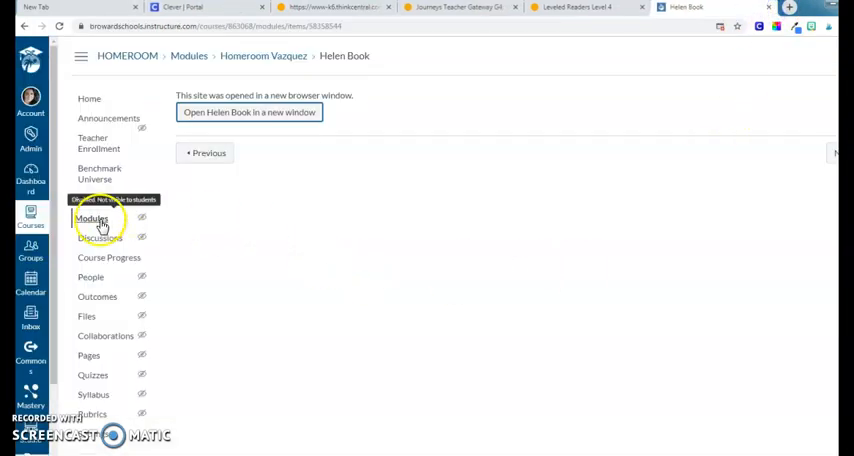
left_click(91, 218)
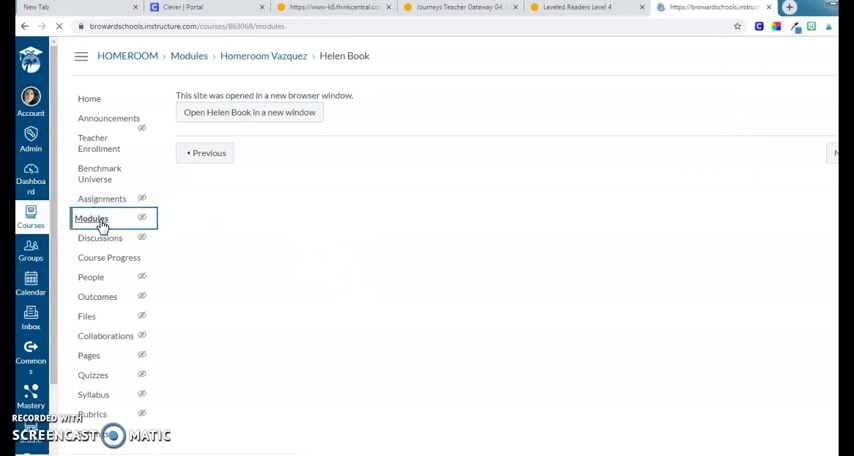
- Add External URL item 'Helen Keller' with the pasted reader URL, not in a new tab
left_click(91, 218)
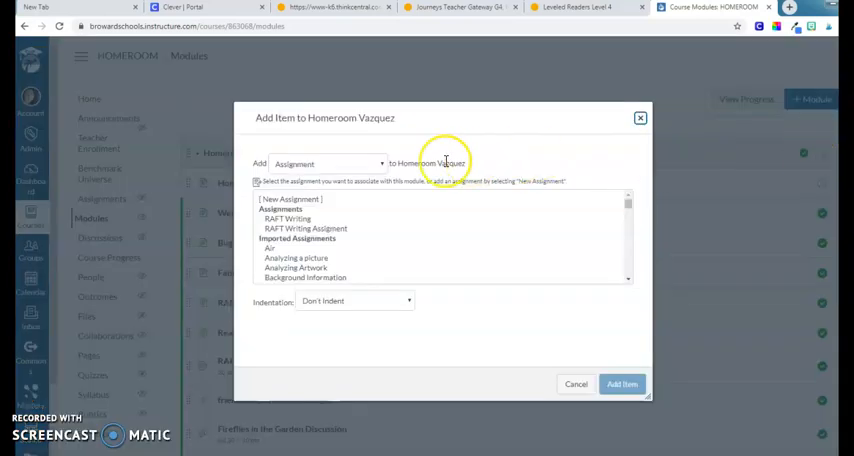
left_click(327, 163)
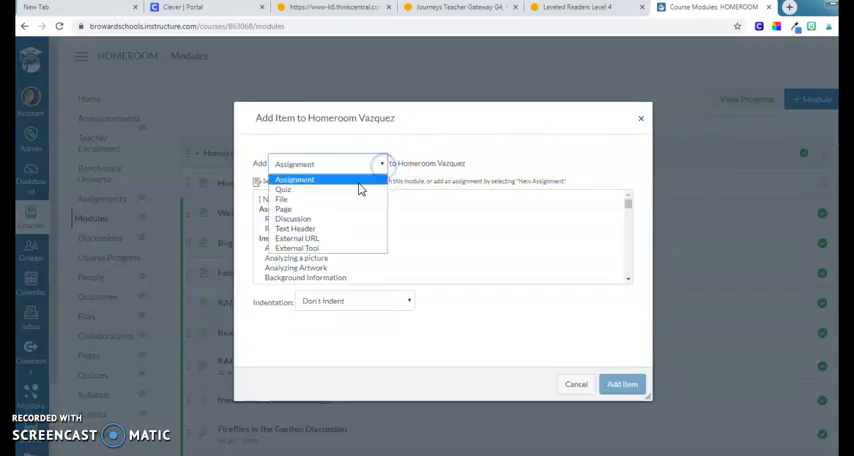
left_click(296, 238)
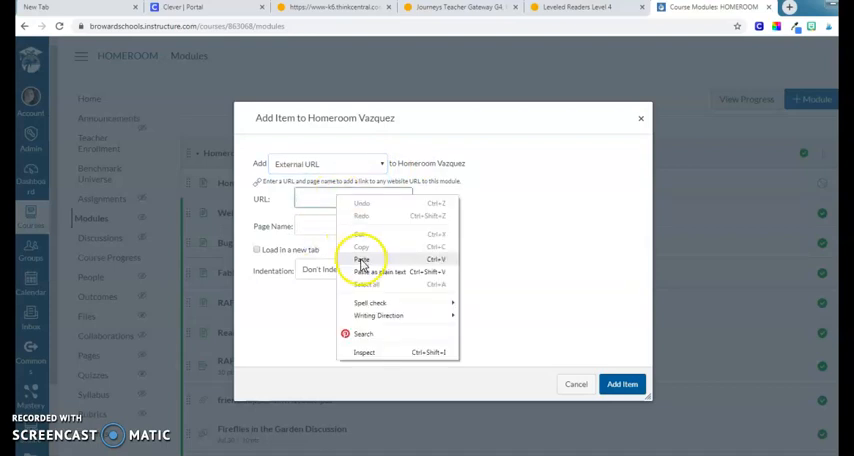
left_click(361, 259)
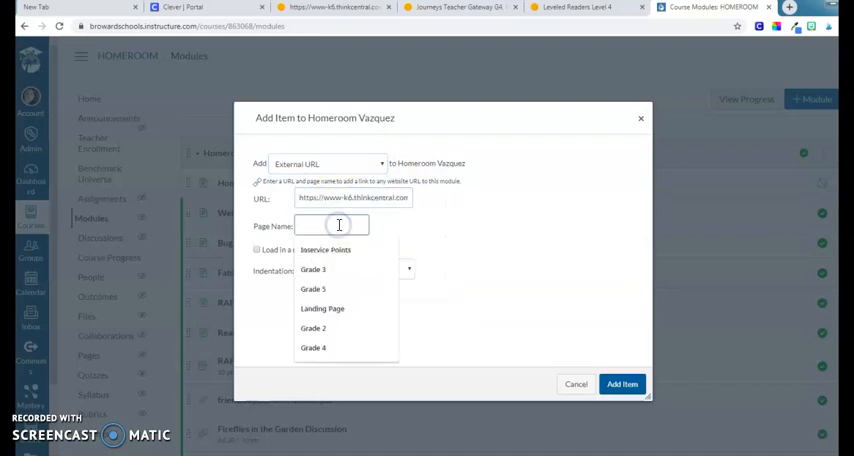
type("Helen")
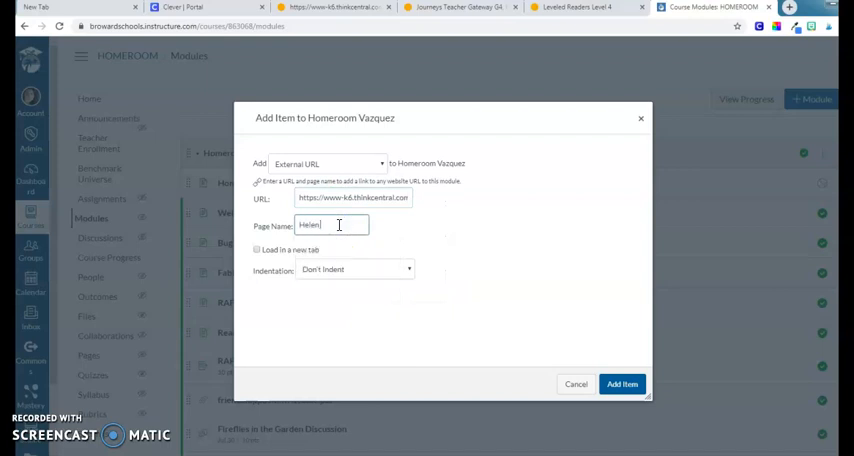
type("Keller")
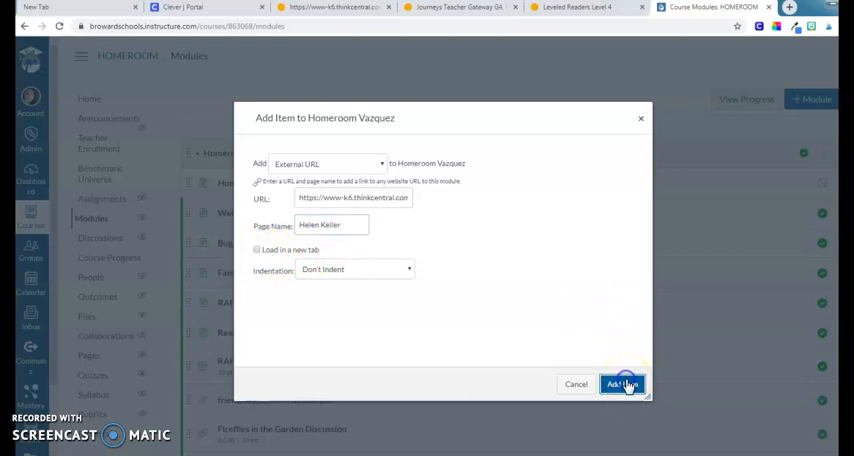
left_click(621, 384)
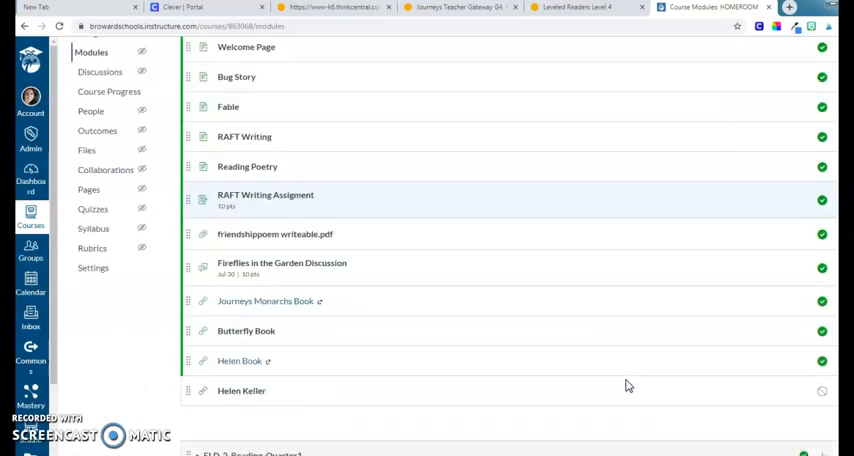
- Publish the Helen Keller link and open it to view the embedded reader
scroll("down", 3)
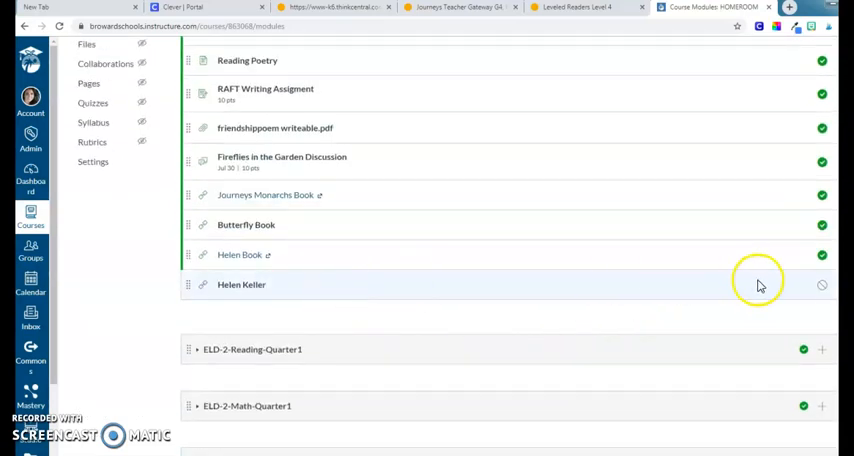
left_click(821, 285)
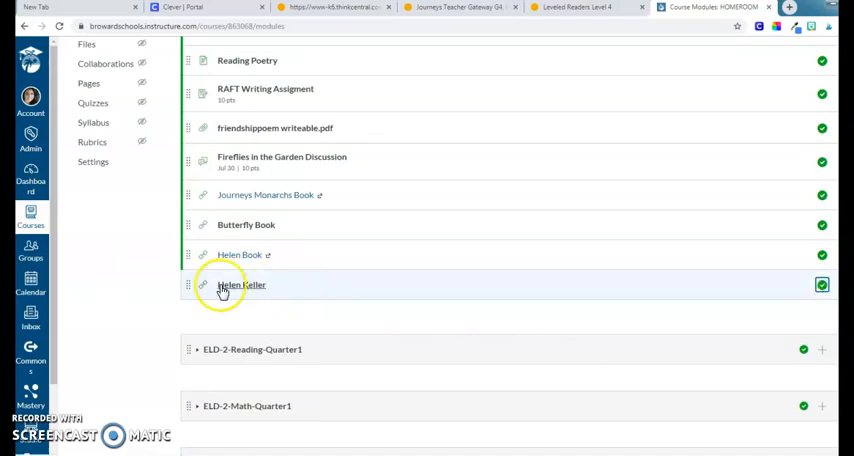
mouse_move(230, 287)
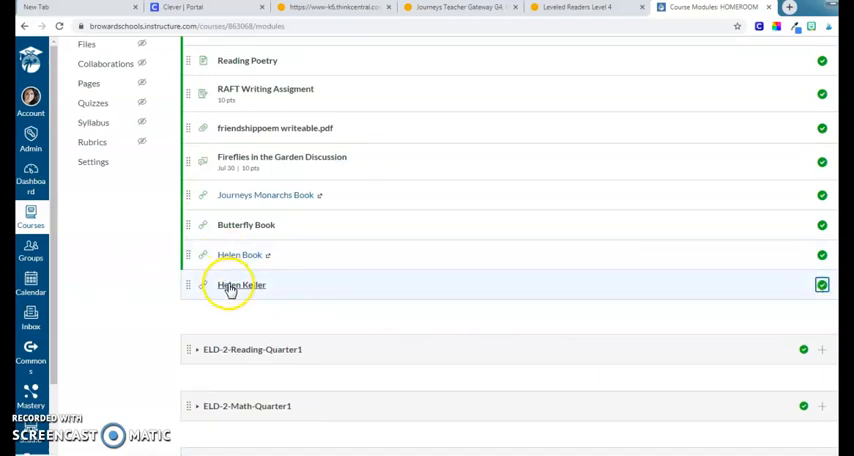
left_click(241, 285)
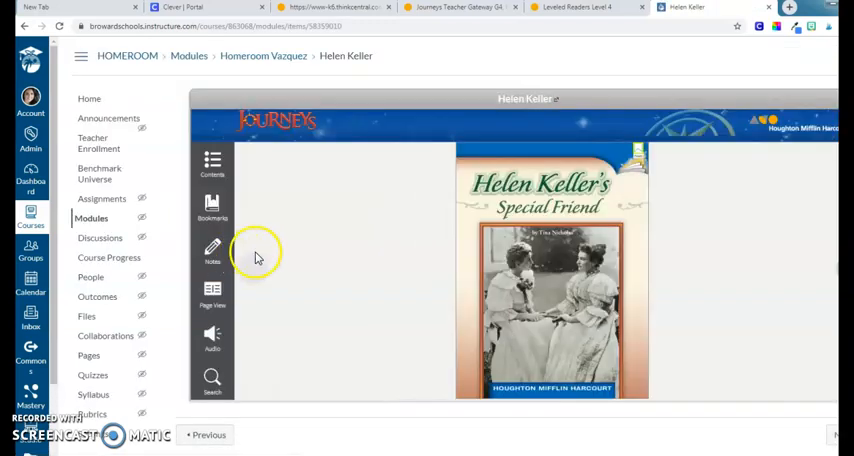
mouse_move(820, 240)
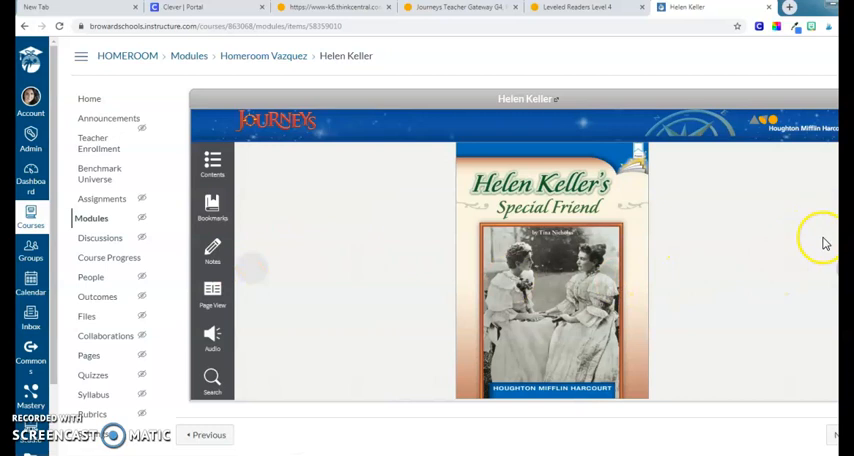
mouse_move(830, 275)
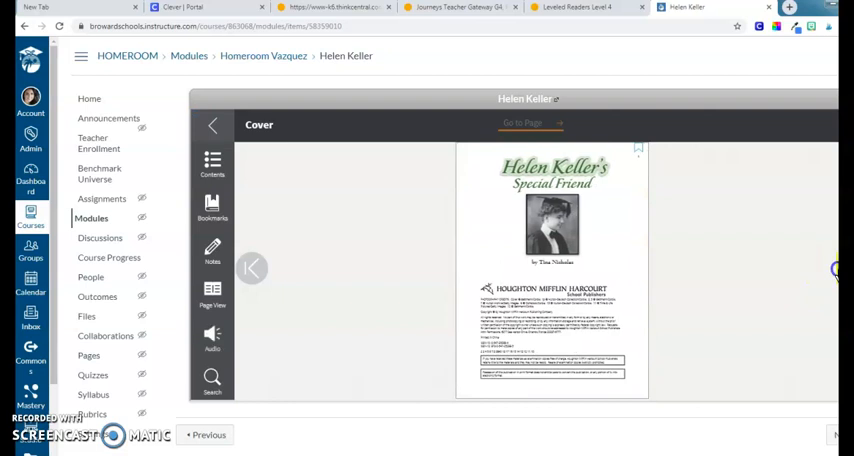
- Turn pages past the cover of the embedded Helen Keller's Special Friend reader
left_click(252, 268)
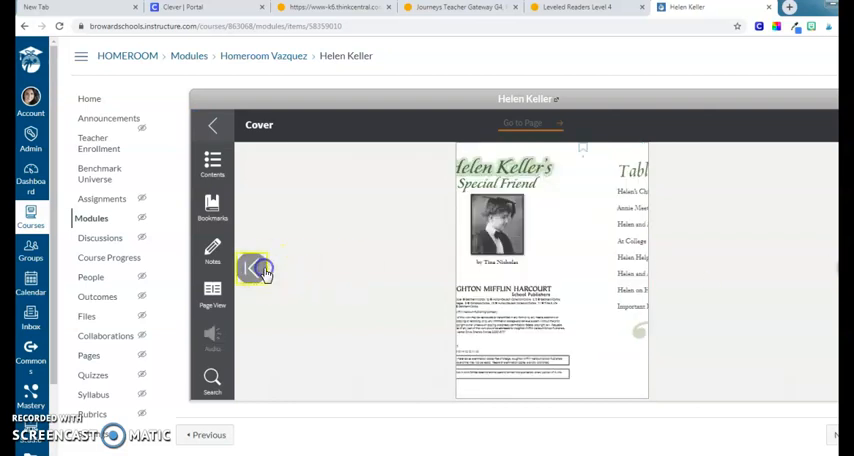
left_click(256, 270)
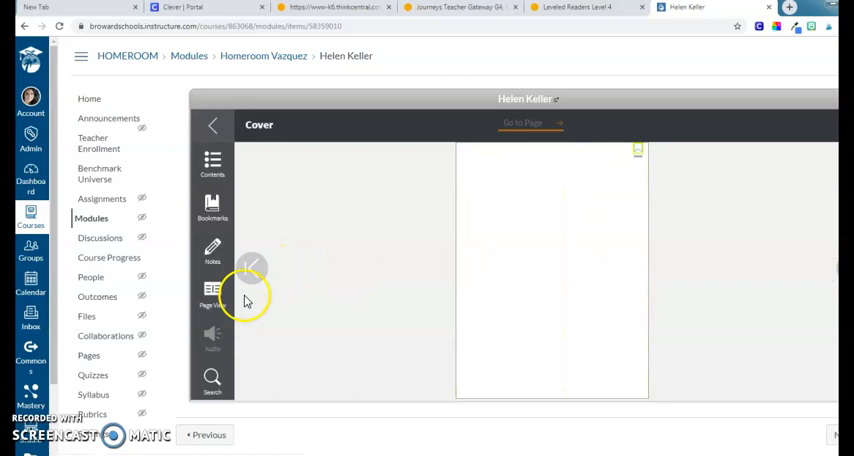